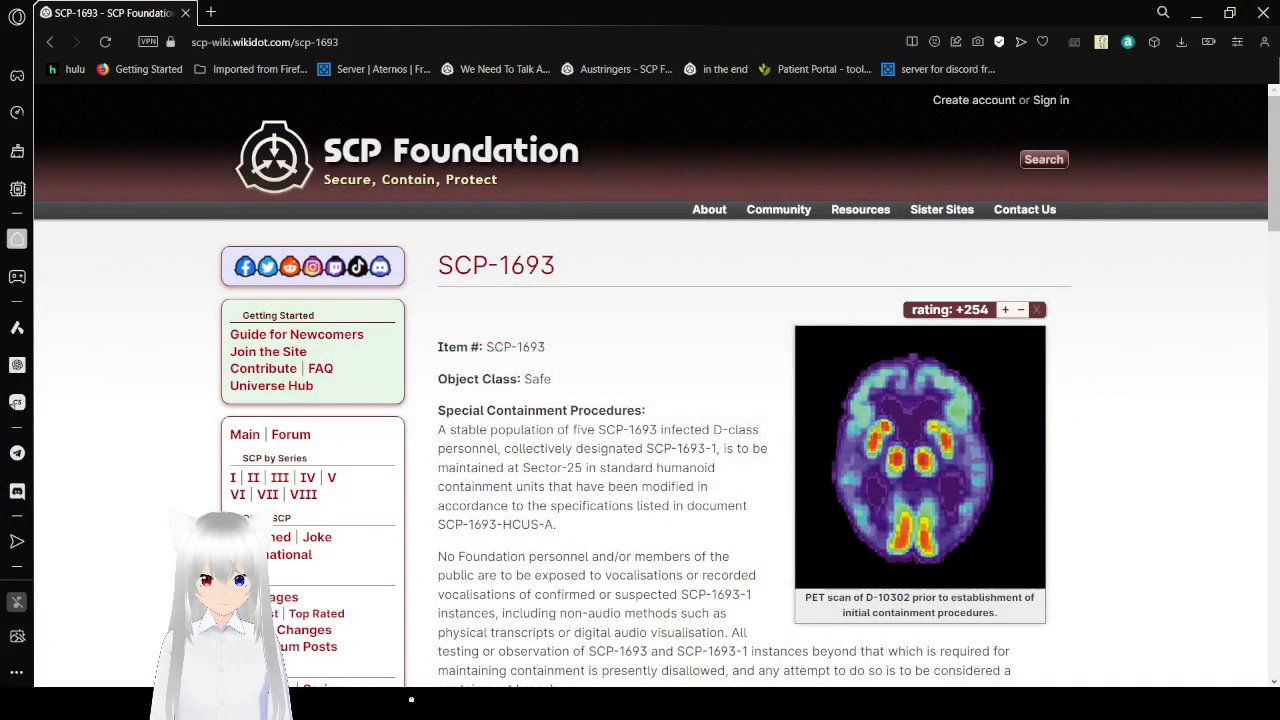
pyautogui.moveTo(725, 331)
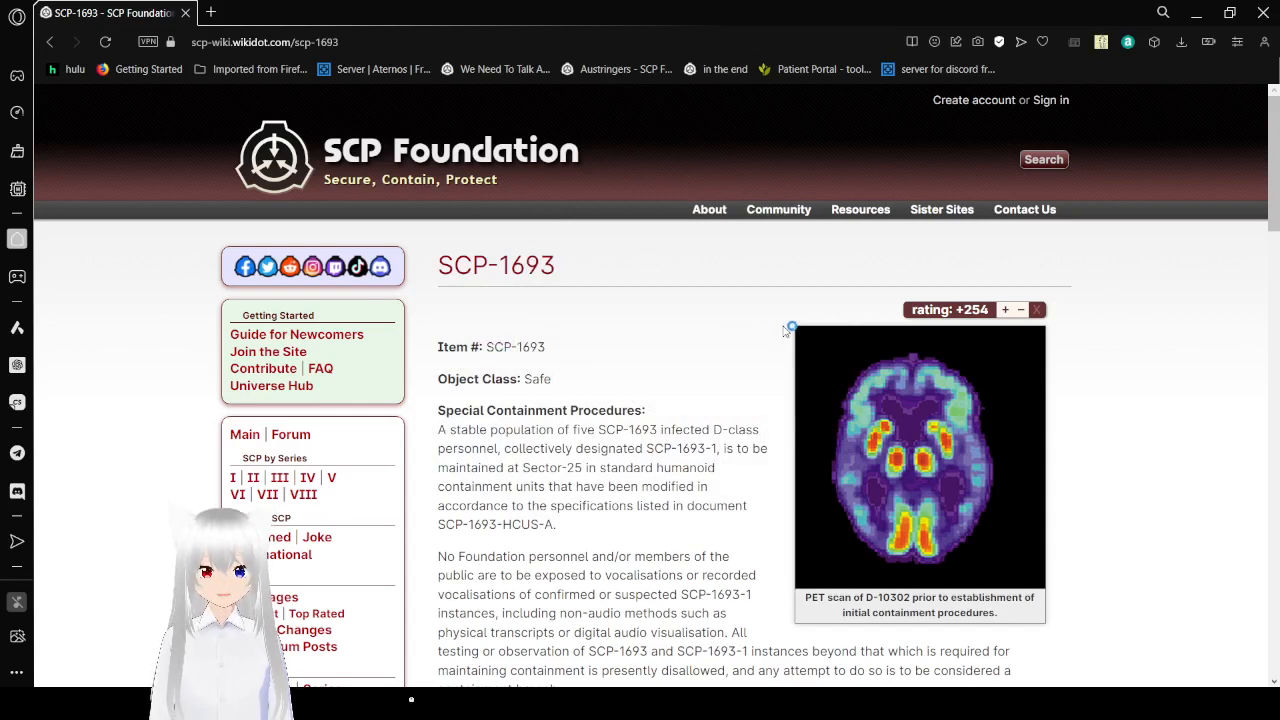
# Scroll past the site header to the Object Class and SCP-1693-HCUS-A soundproofing paragraph.
pyautogui.scroll(-3)
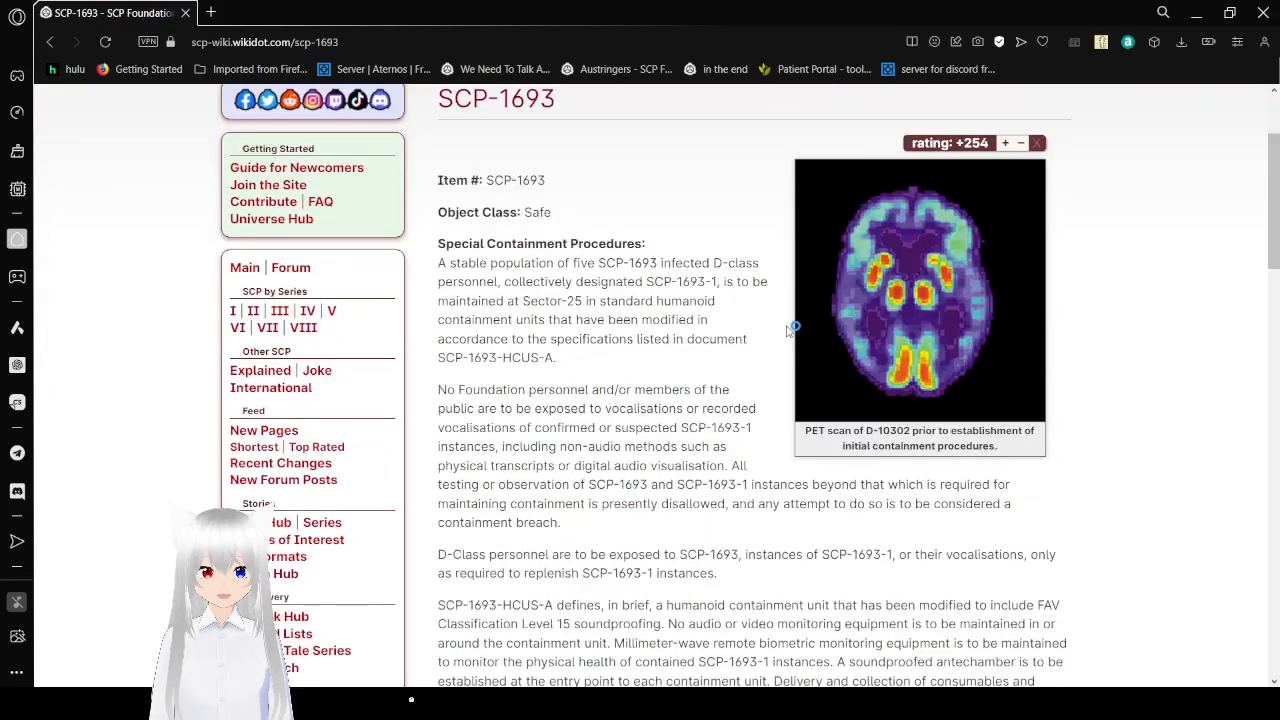
pyautogui.moveTo(792, 328)
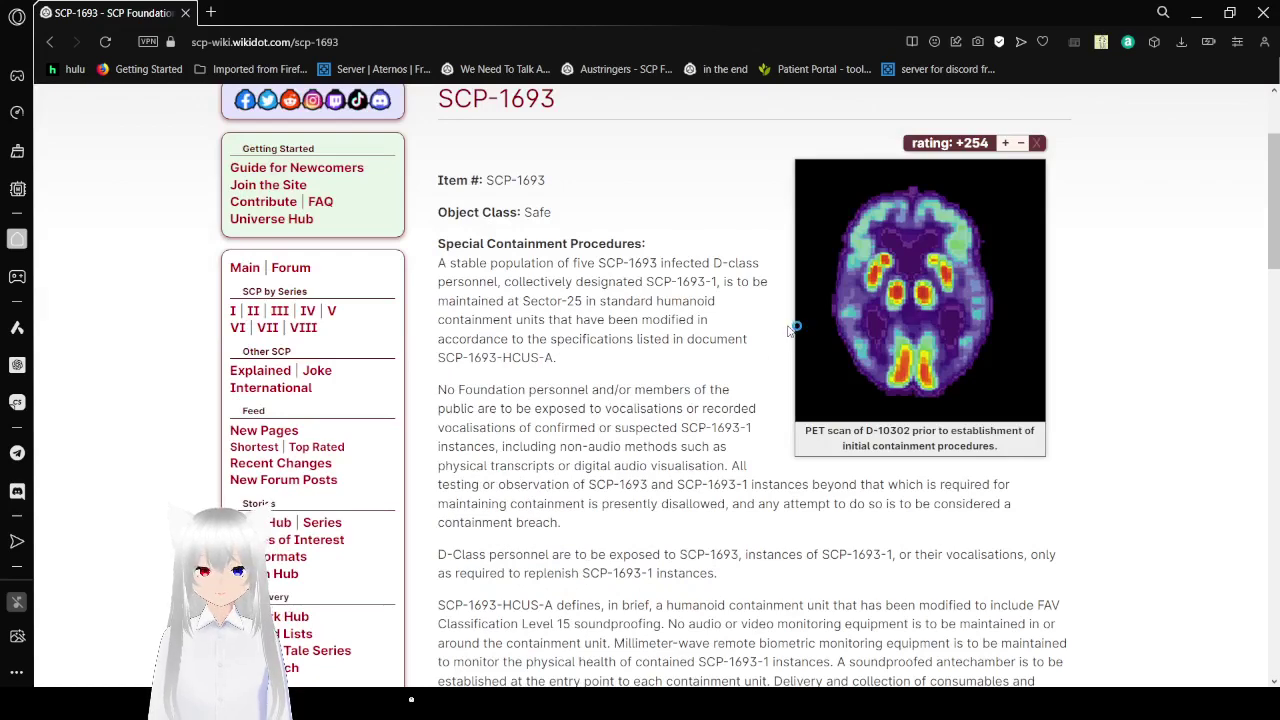
pyautogui.scroll(-3)
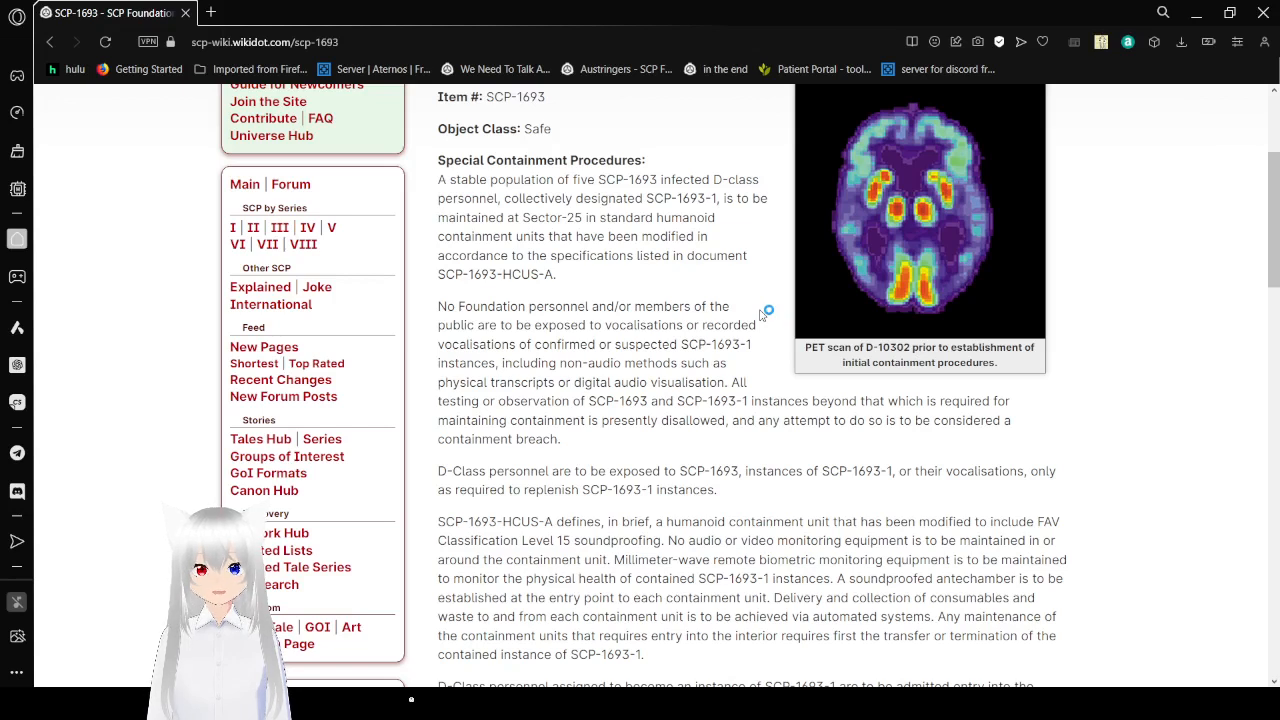
pyautogui.moveTo(762, 313)
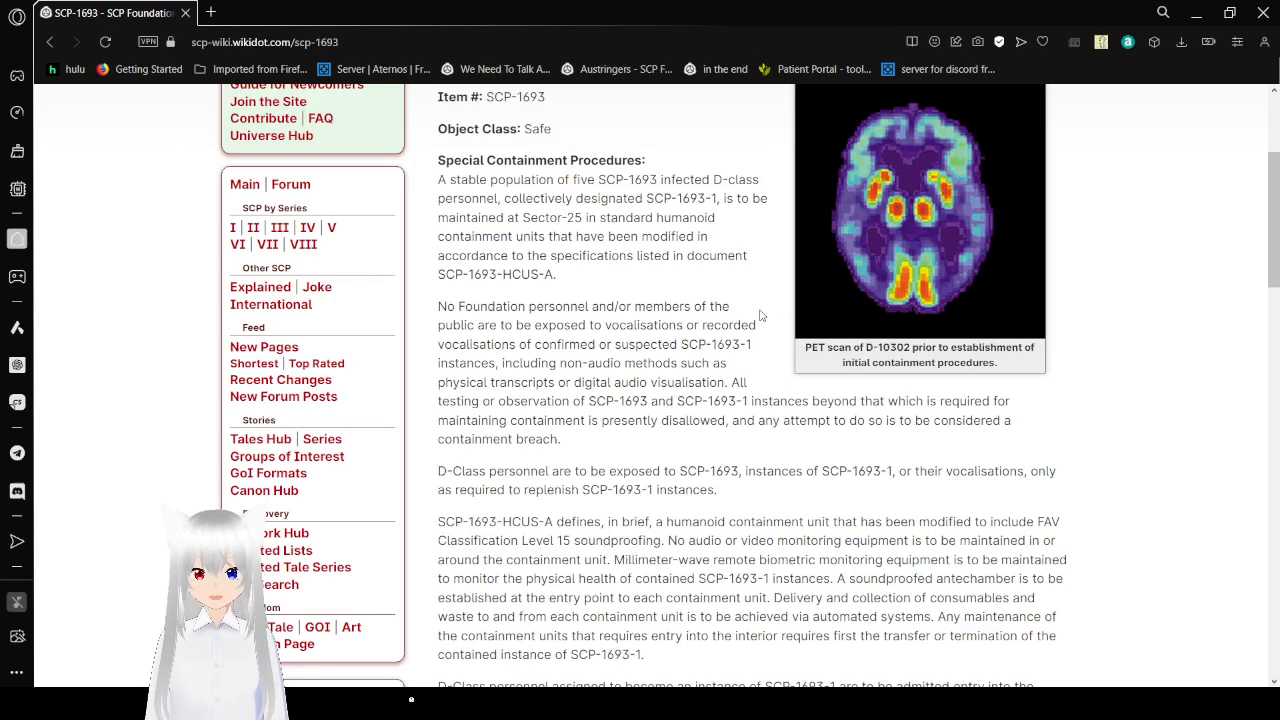
# Read on through the containment breach paragraph until the Description heading appears.
pyautogui.scroll(-3)
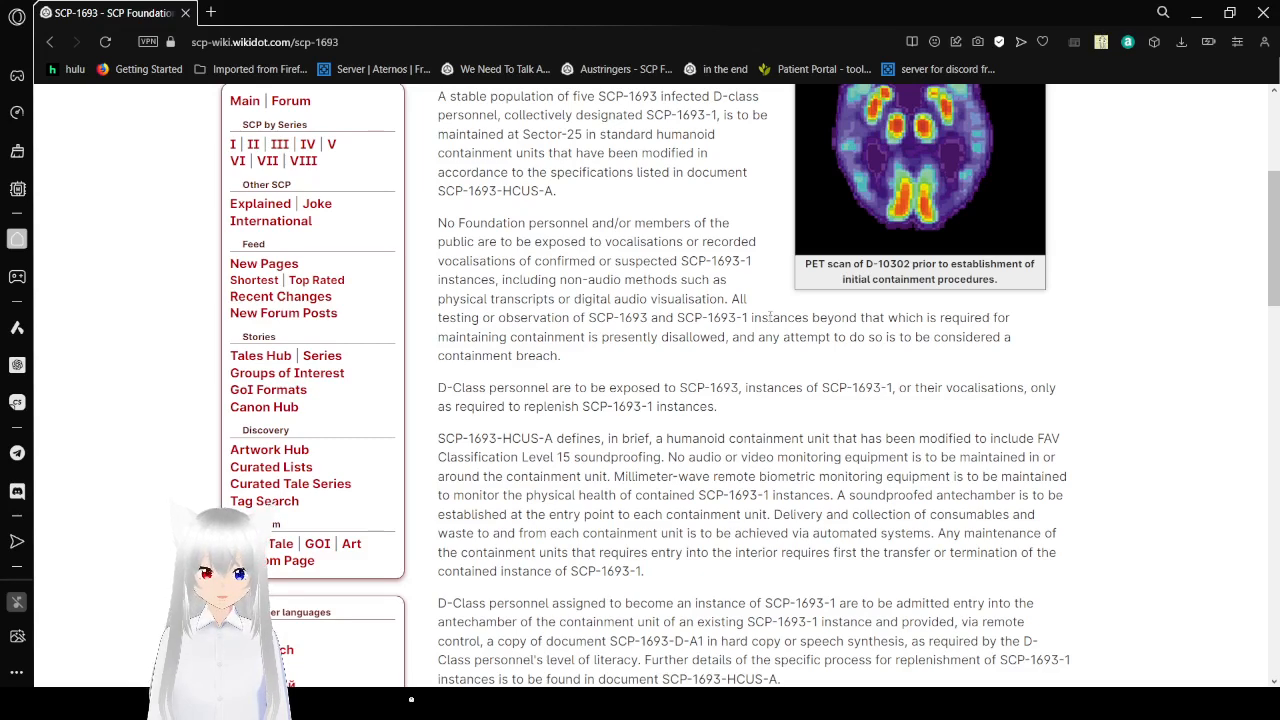
pyautogui.scroll(-3)
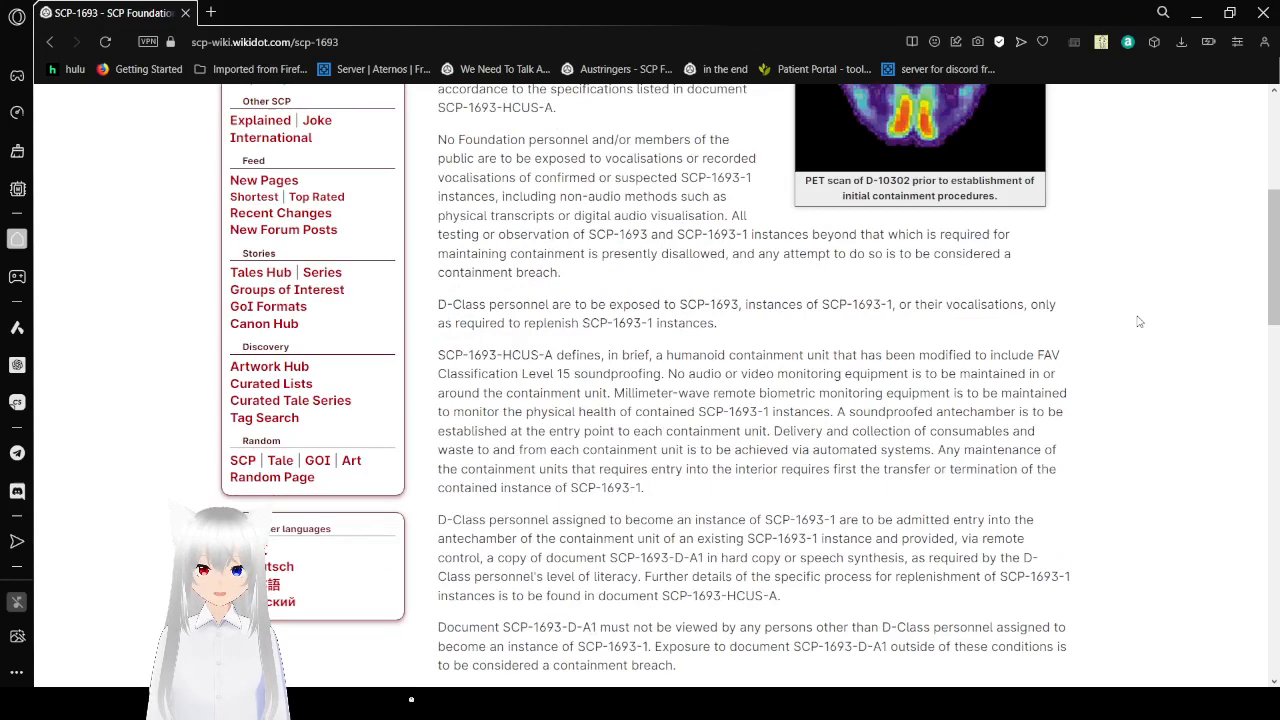
pyautogui.scroll(-3)
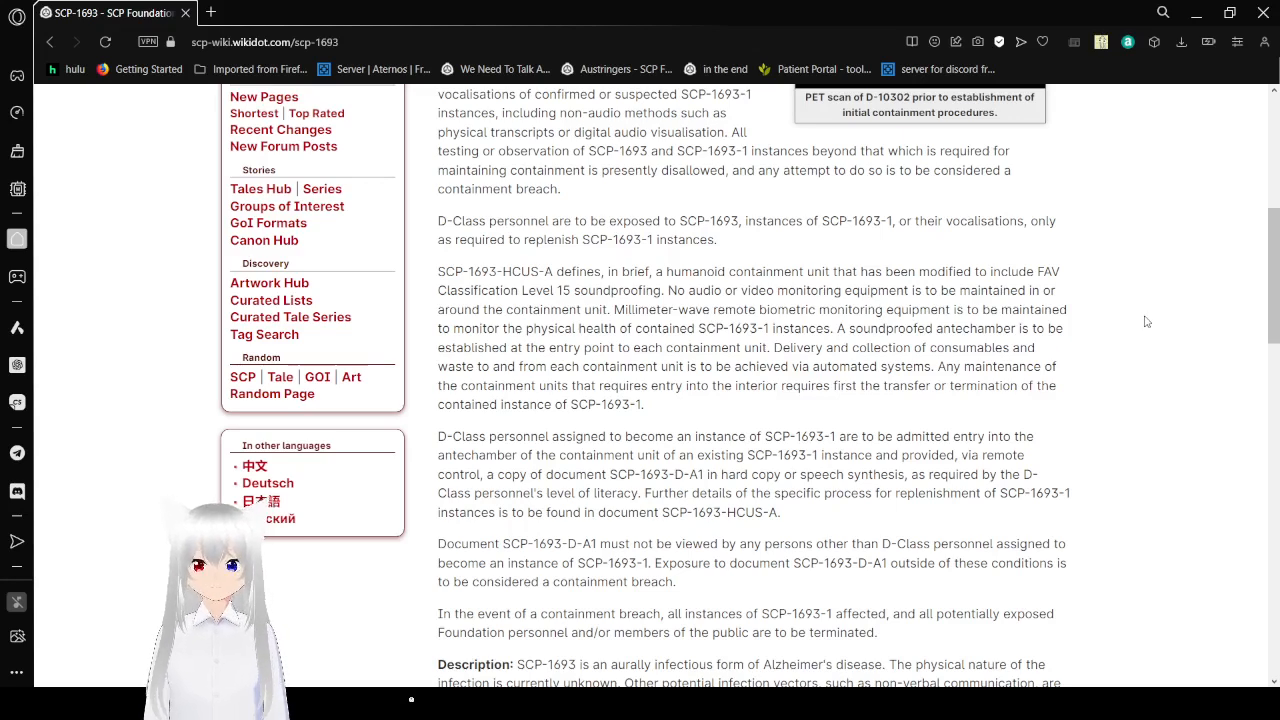
# Scroll through the Description to the start of the expanded SCP-1693-D-A1 letter.
pyautogui.scroll(-3)
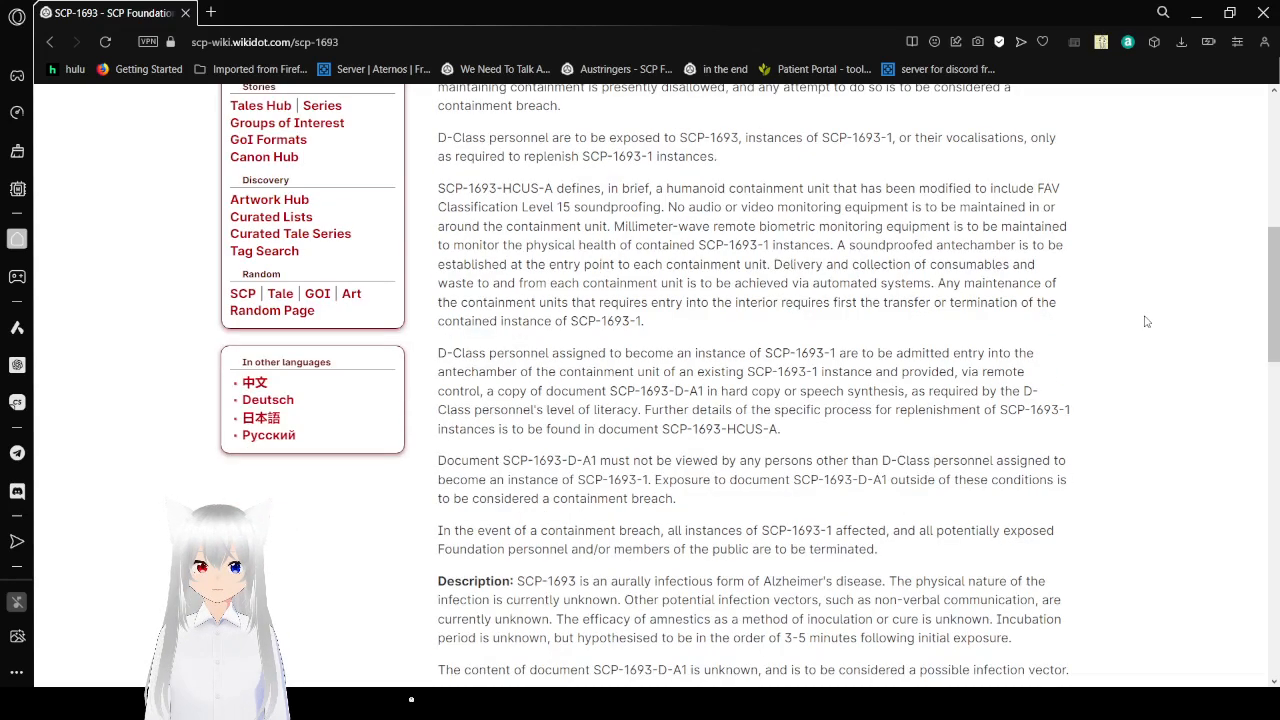
pyautogui.scroll(-3)
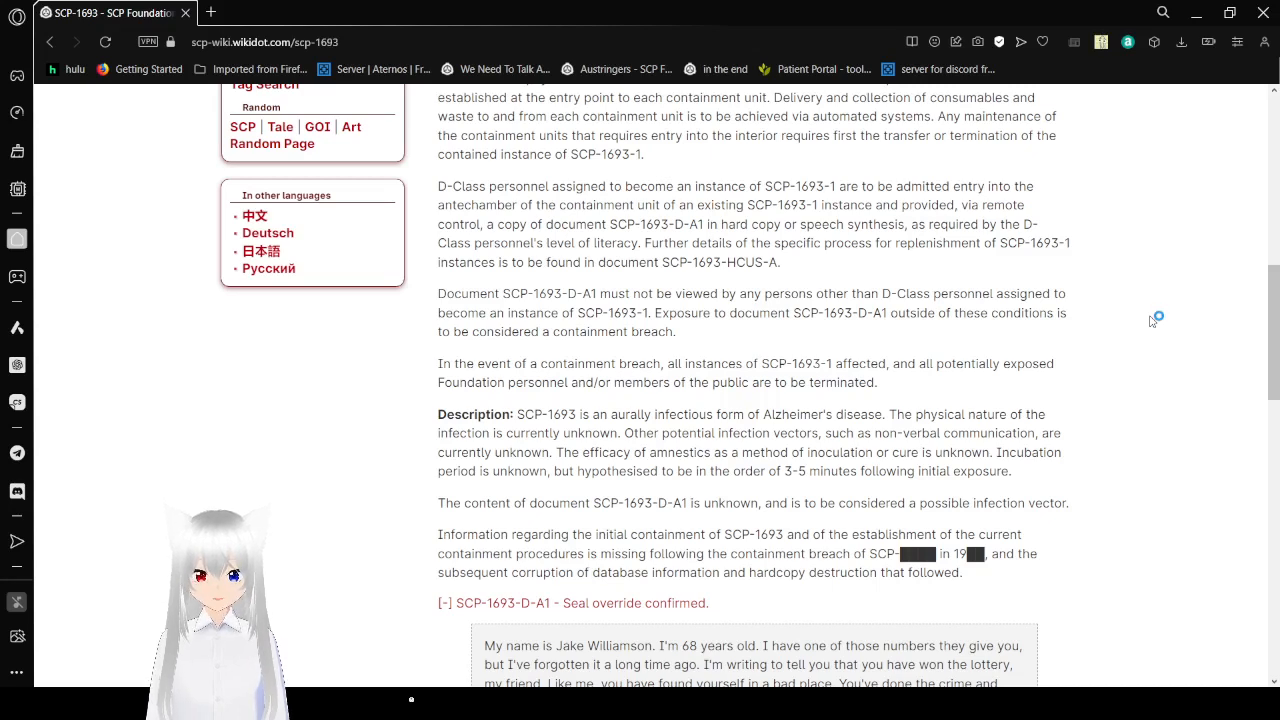
# Read the opening of the SCP-1693-D-A1 letter, then collapse it to 'Seal override confirmed'.
pyautogui.scroll(-3)
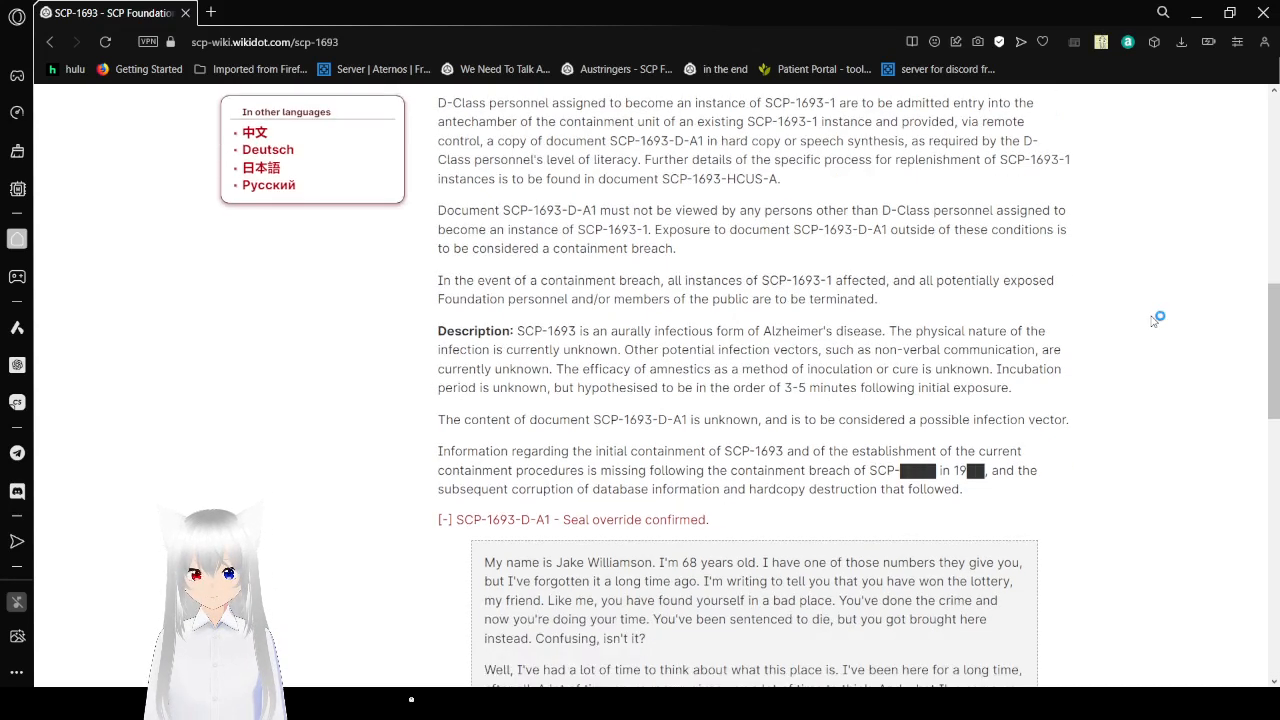
pyautogui.scroll(-3)
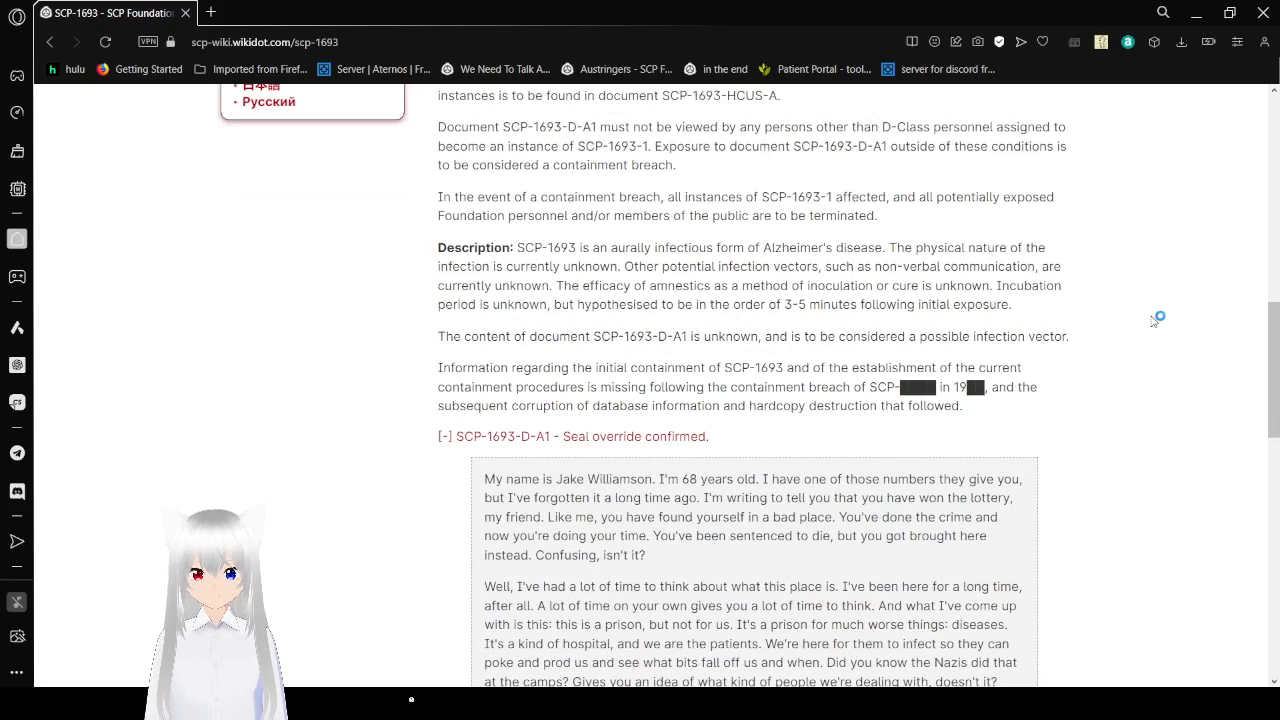
pyautogui.moveTo(1153, 321)
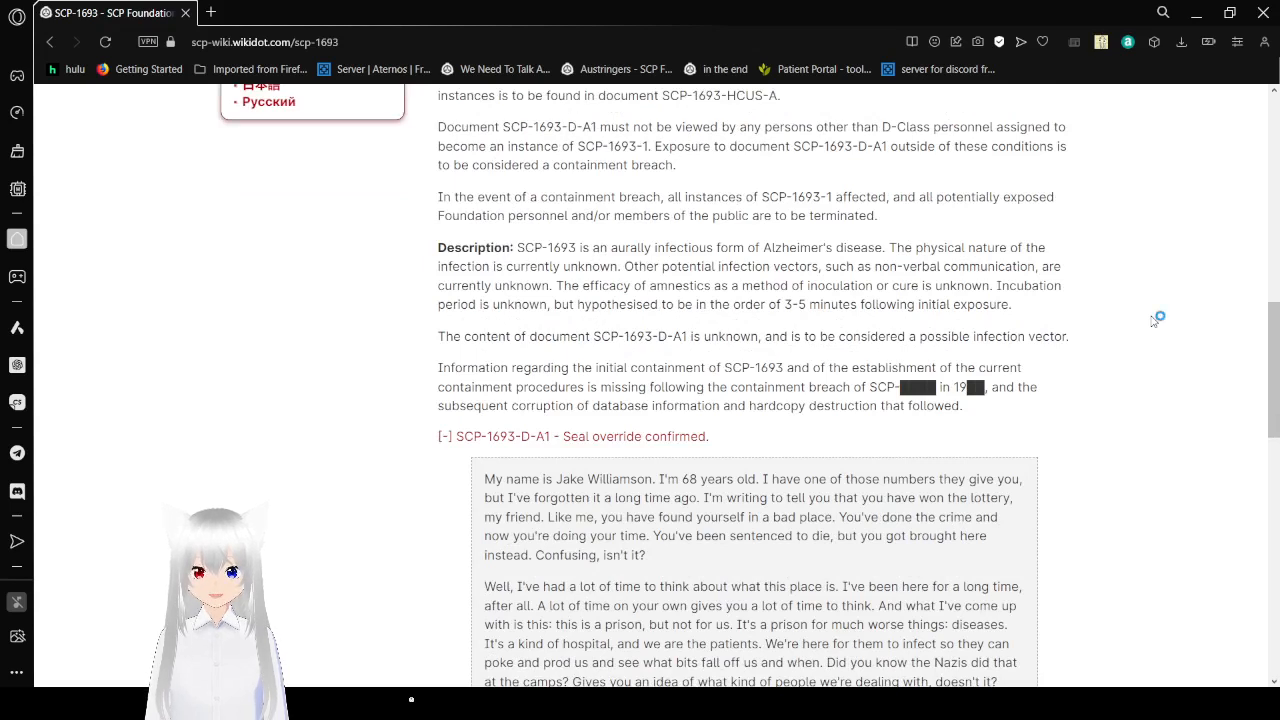
pyautogui.scroll(3)
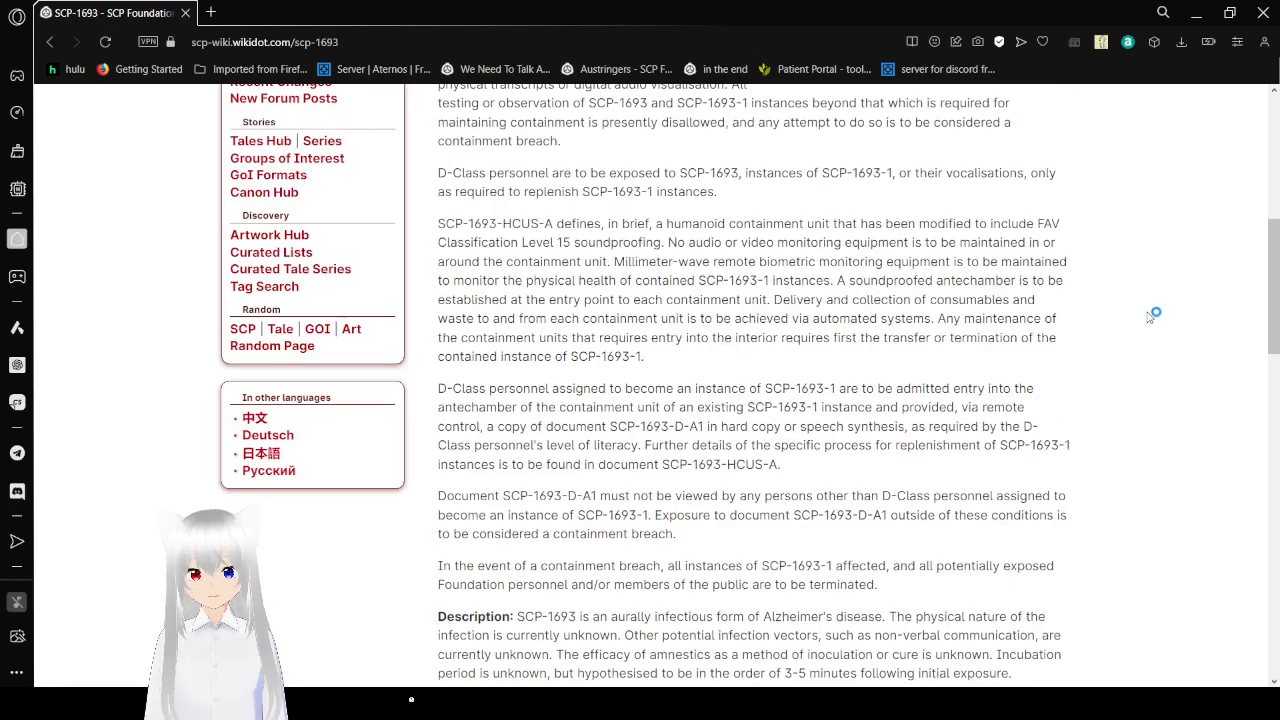
pyautogui.scroll(-3)
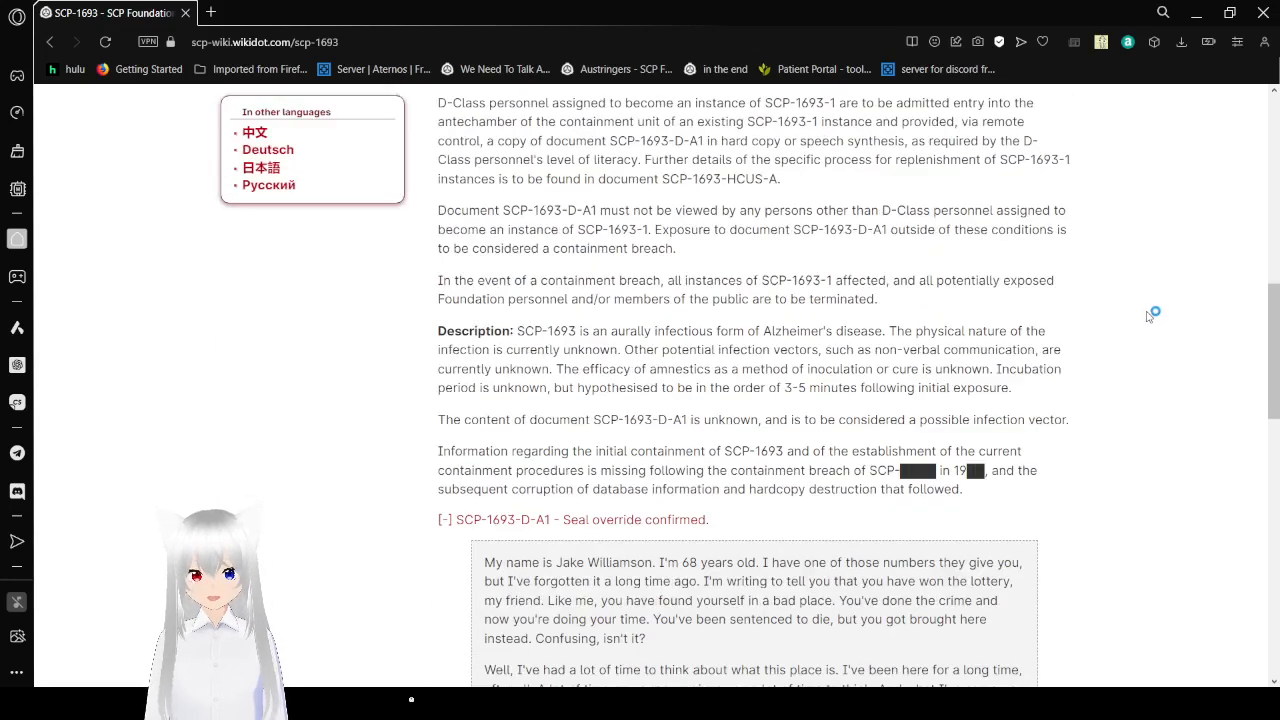
pyautogui.scroll(-3)
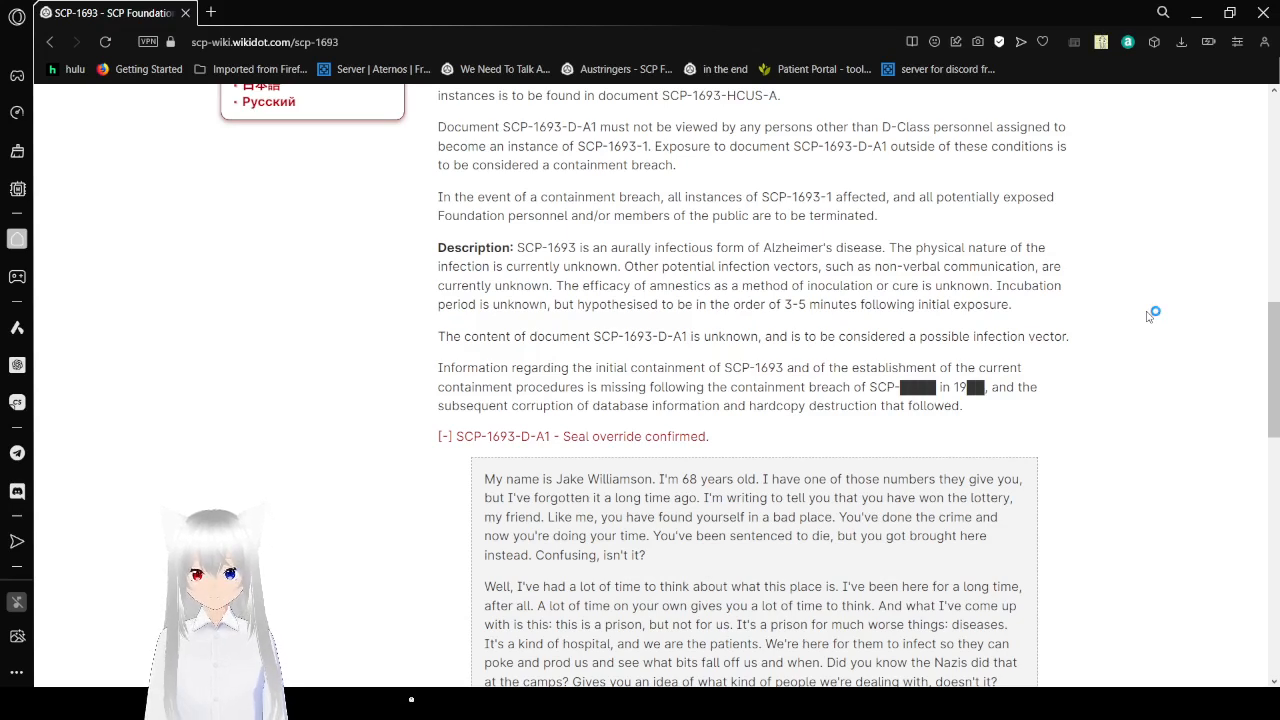
pyautogui.scroll(-3)
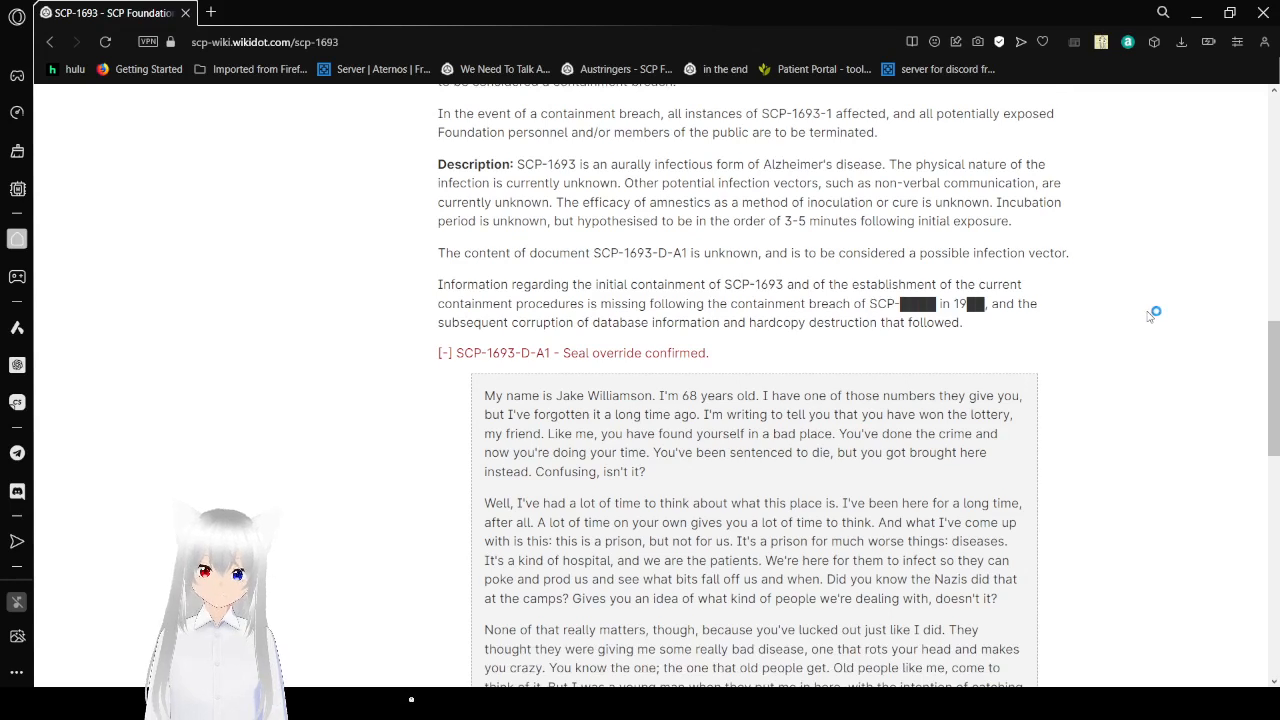
pyautogui.moveTo(1148, 316)
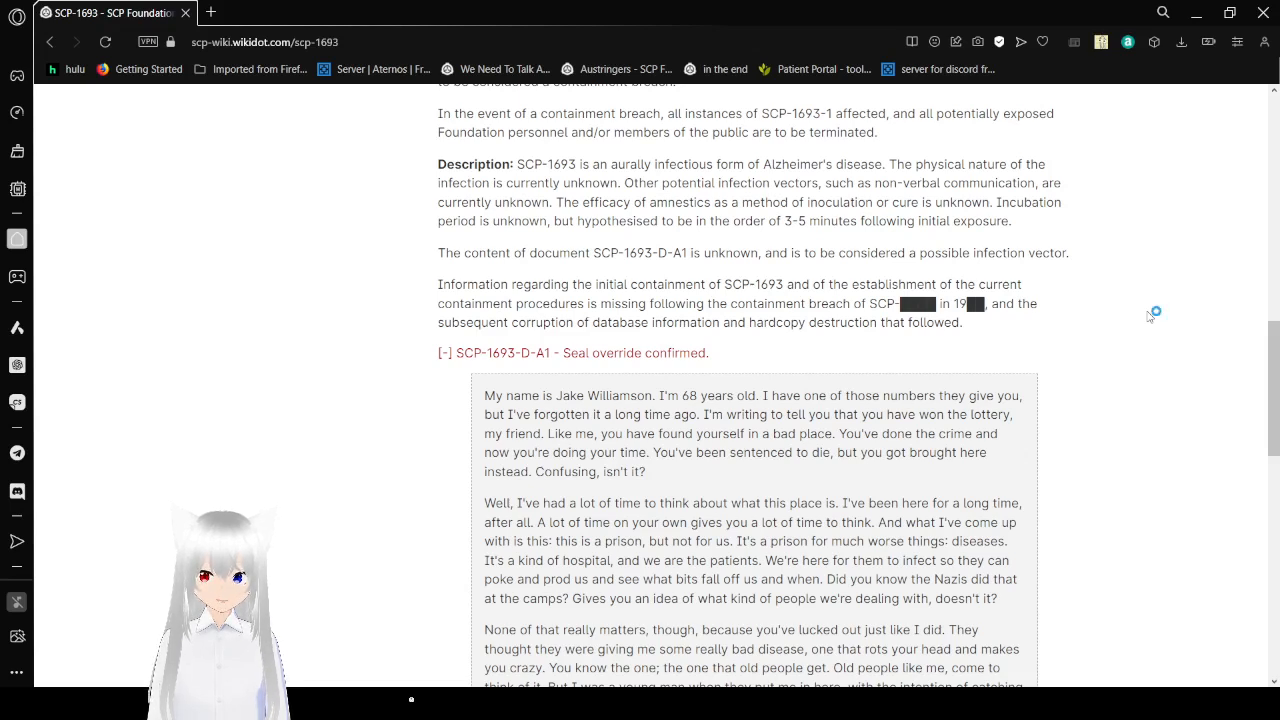
pyautogui.moveTo(1149, 317)
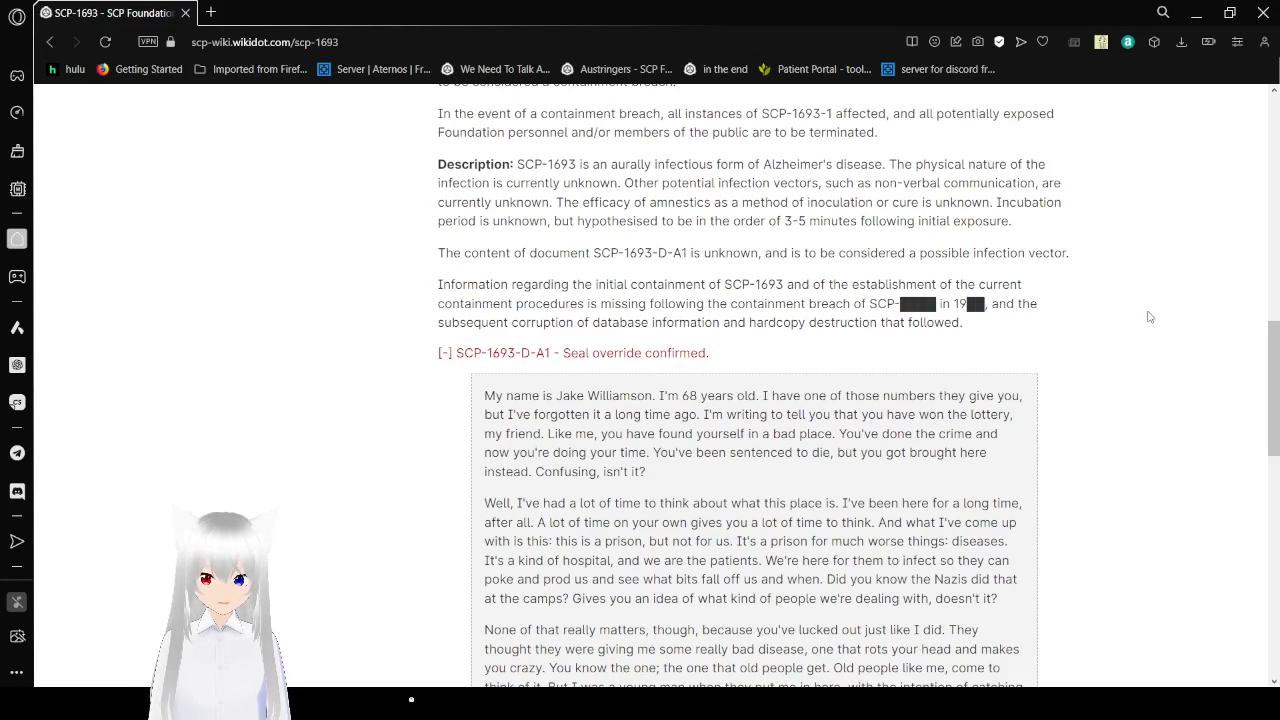
pyautogui.scroll(-3)
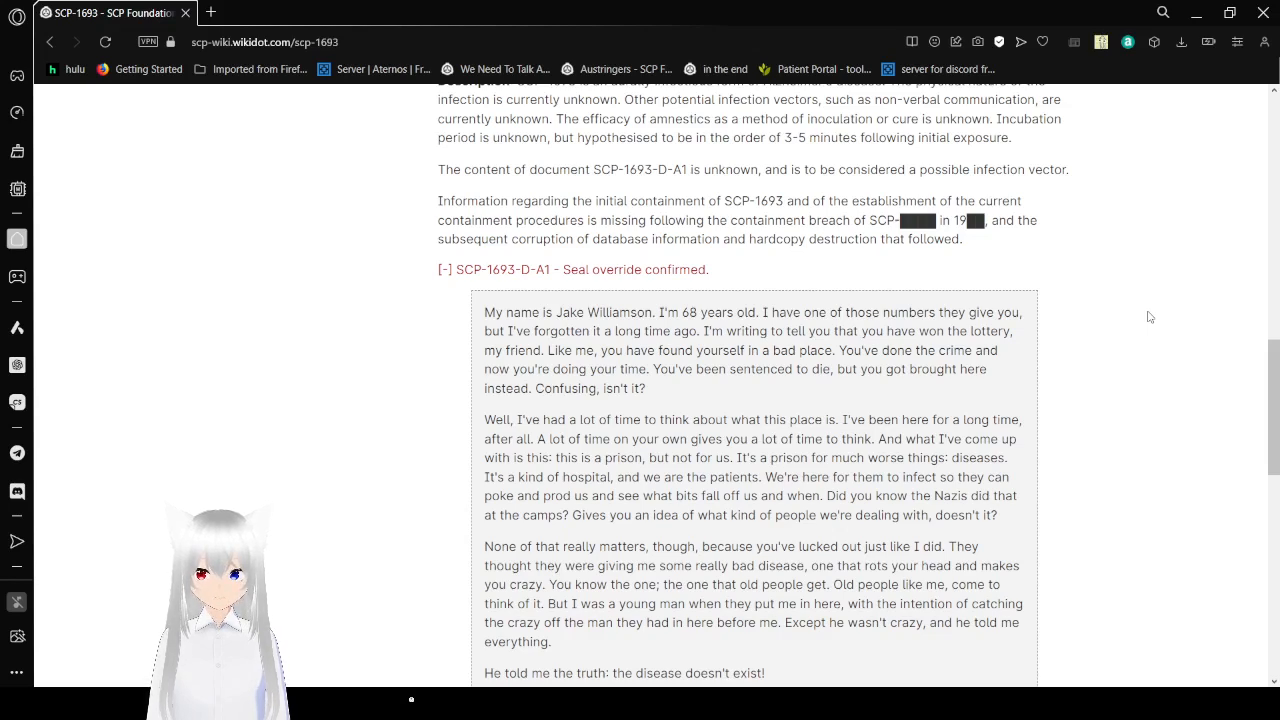
pyautogui.moveTo(624, 278)
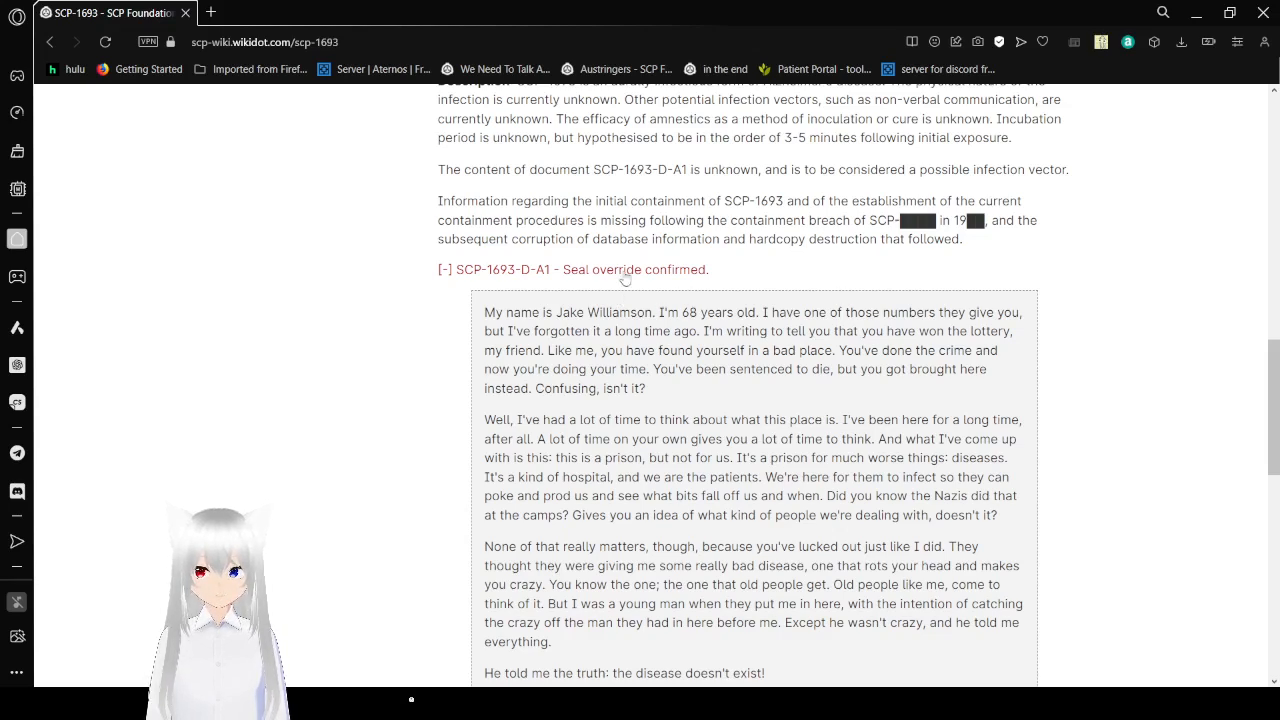
pyautogui.click(572, 269)
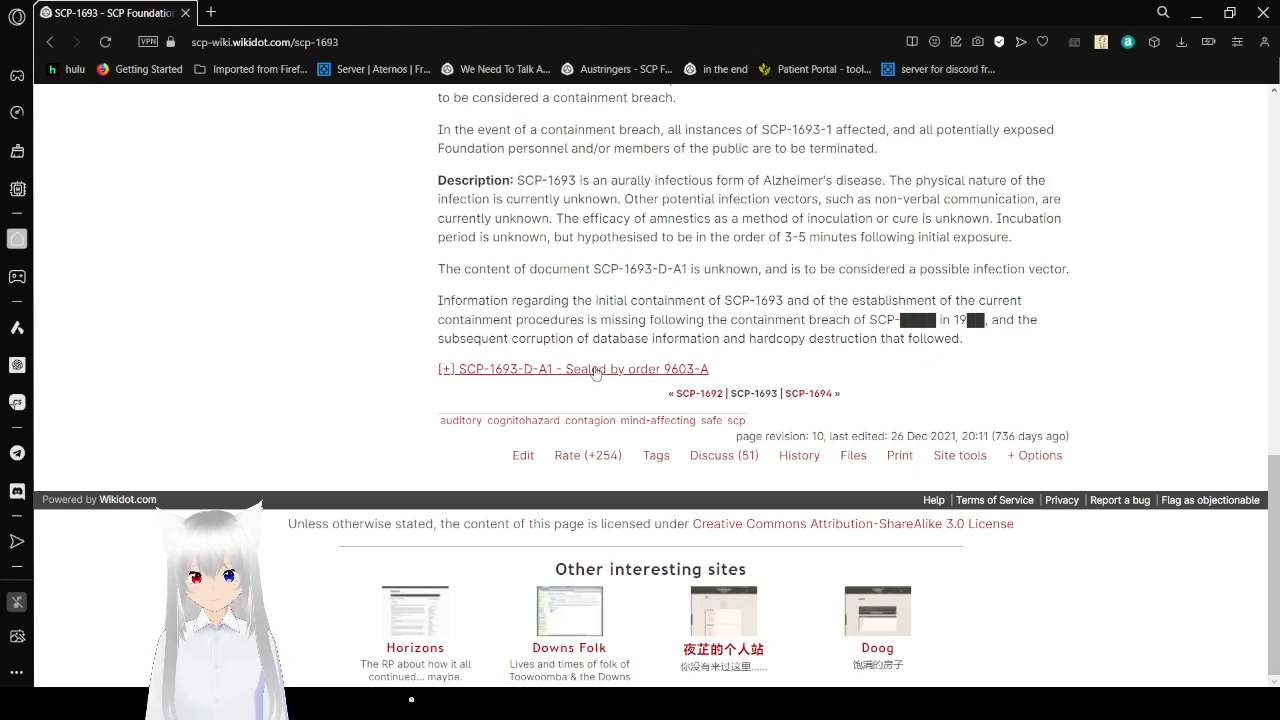
pyautogui.moveTo(552, 389)
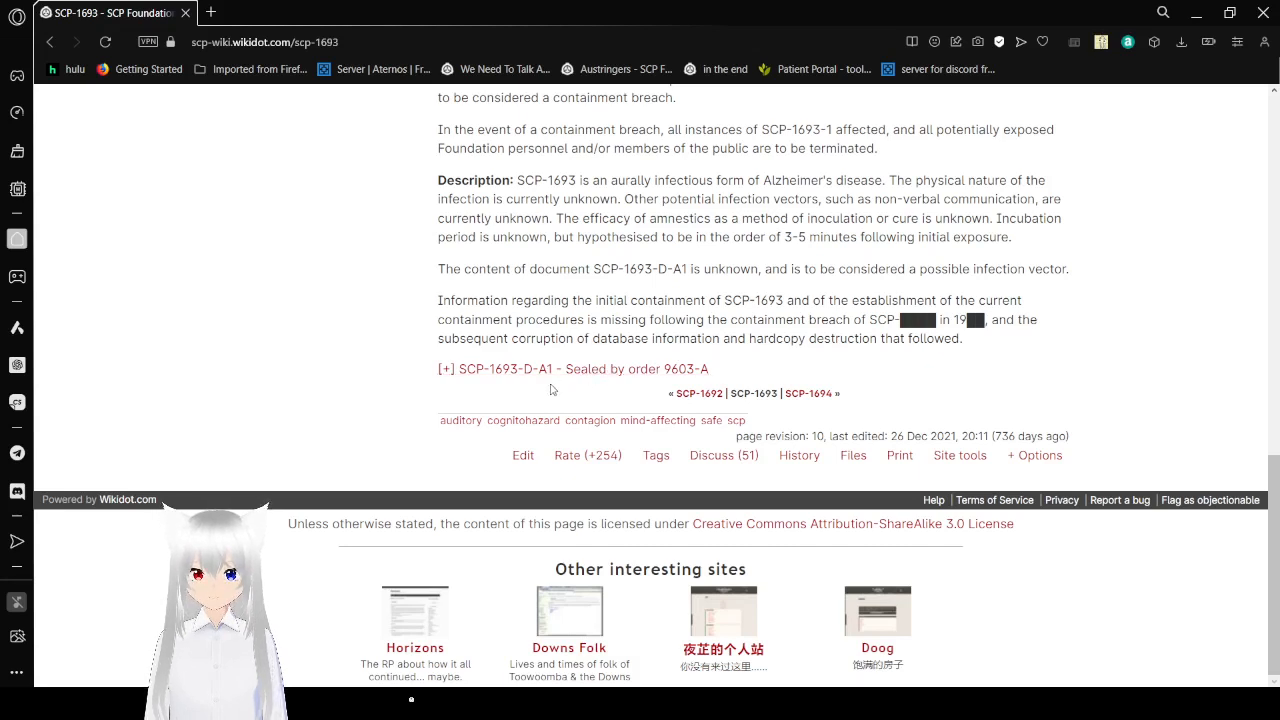
pyautogui.moveTo(559, 383)
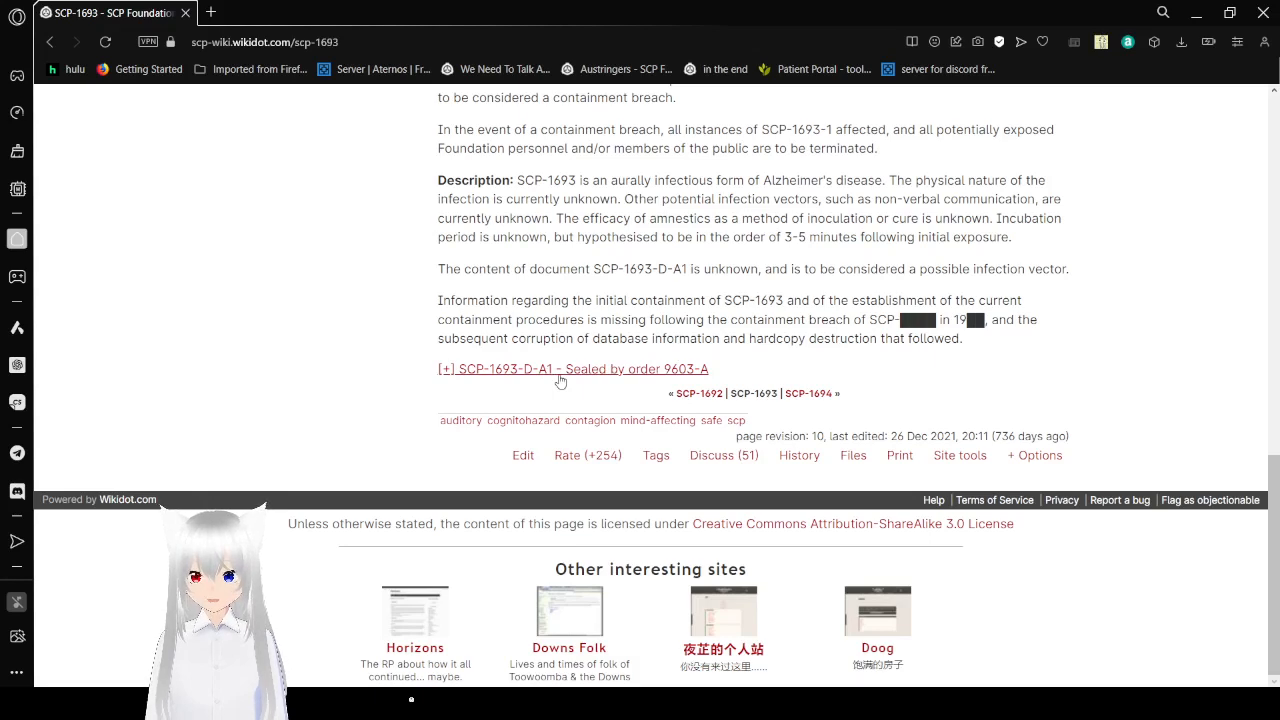
# Expand the '[+] SCP-1693-D-A1 - Sealed by order 9603-A' notice to show the letter.
pyautogui.click(561, 369)
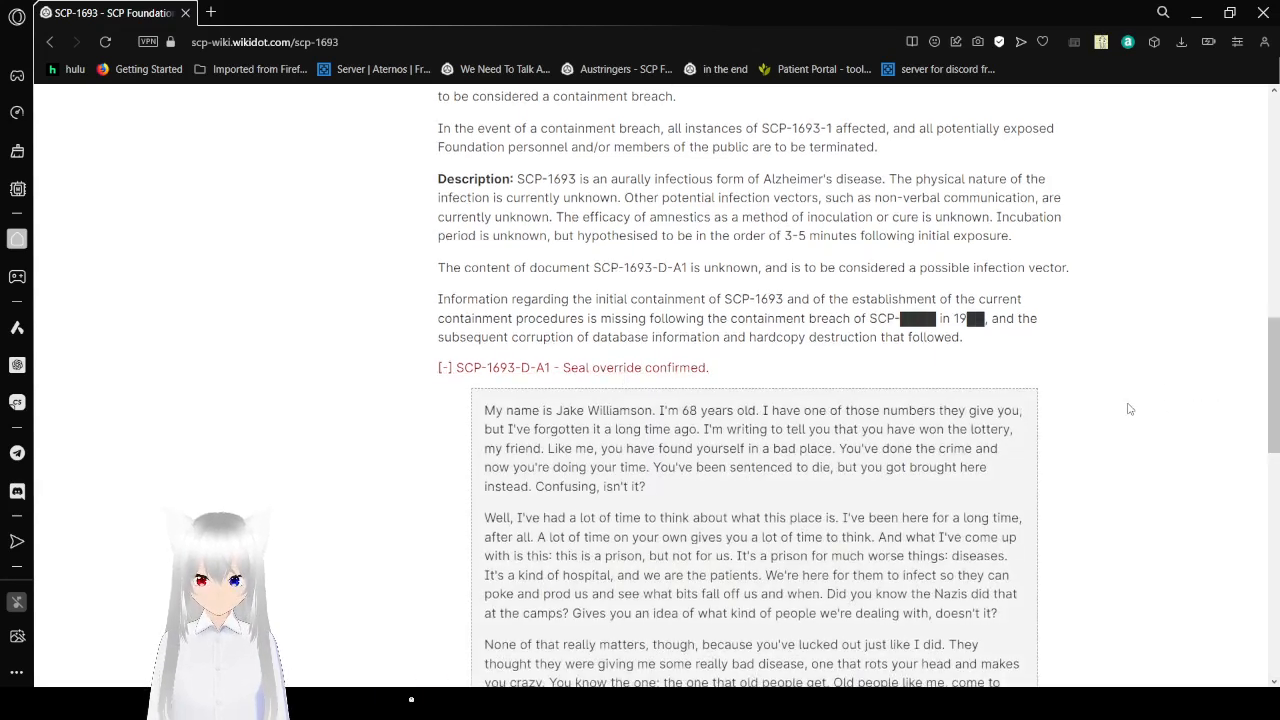
# Read the reopened letter down to the line 'the disease doesn't exist!'.
pyautogui.scroll(-3)
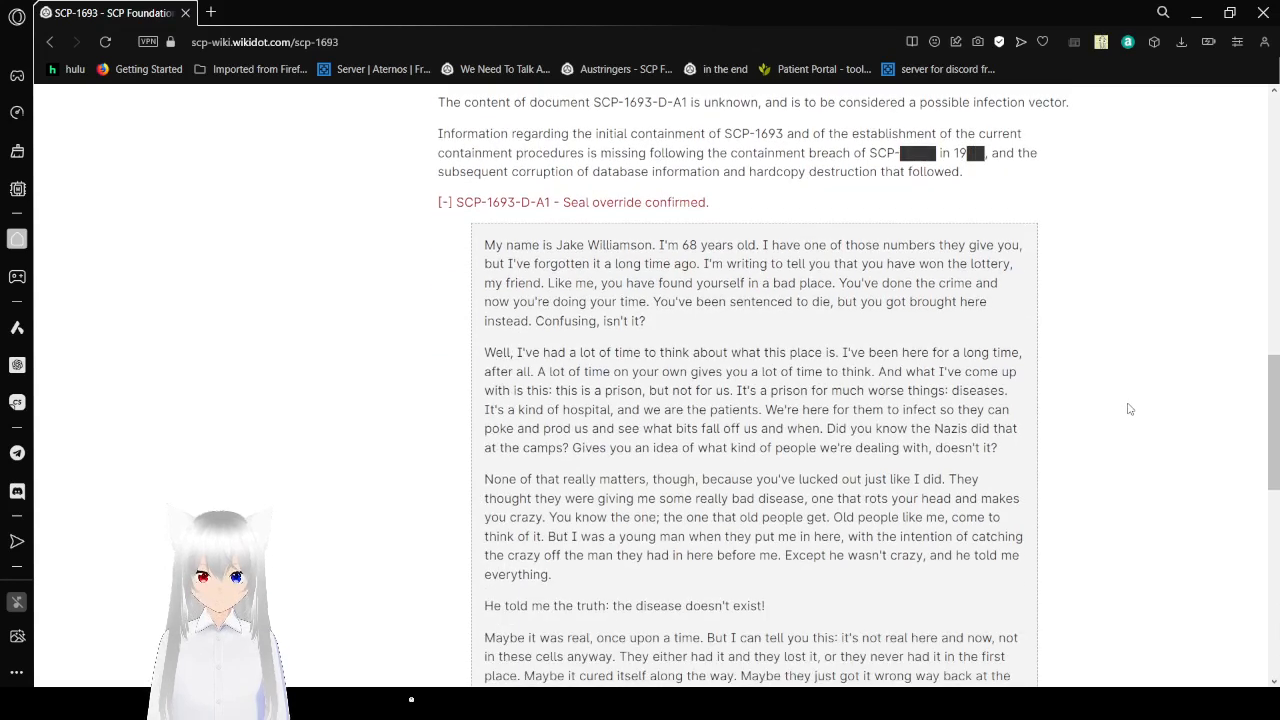
pyautogui.scroll(-3)
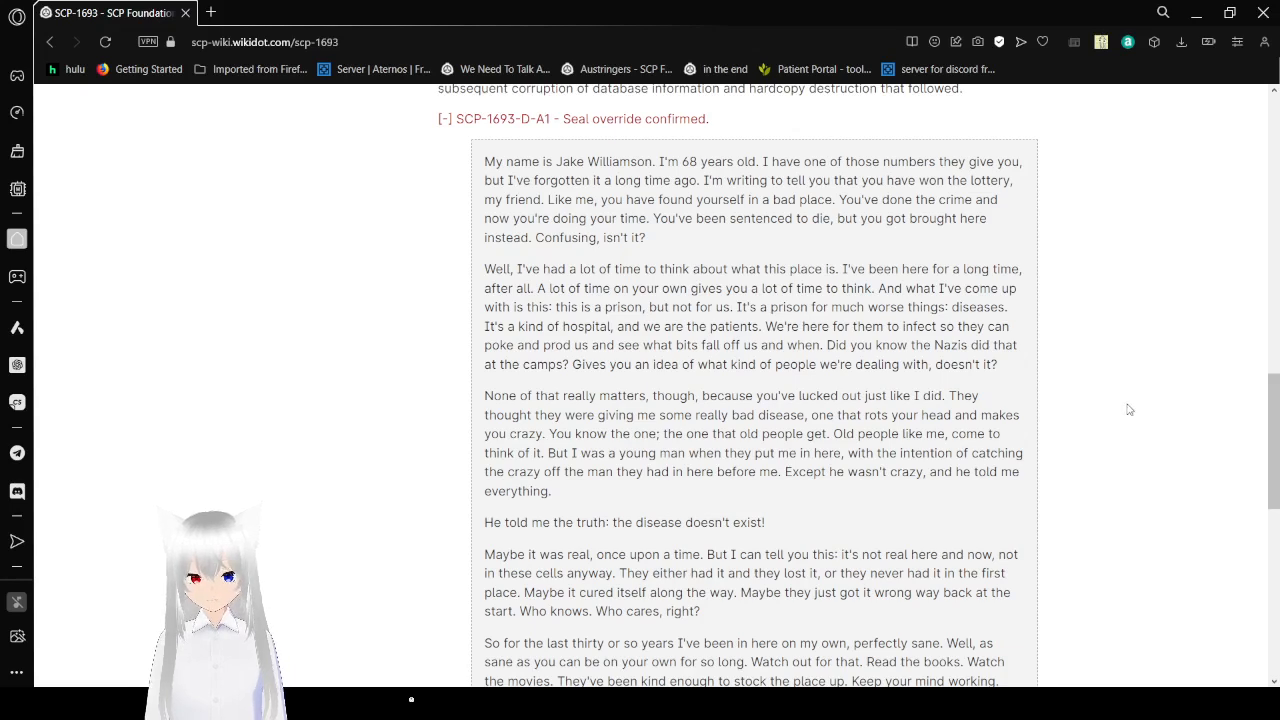
# Read past the warning about staying sane into the cell-mate paragraph.
pyautogui.scroll(-3)
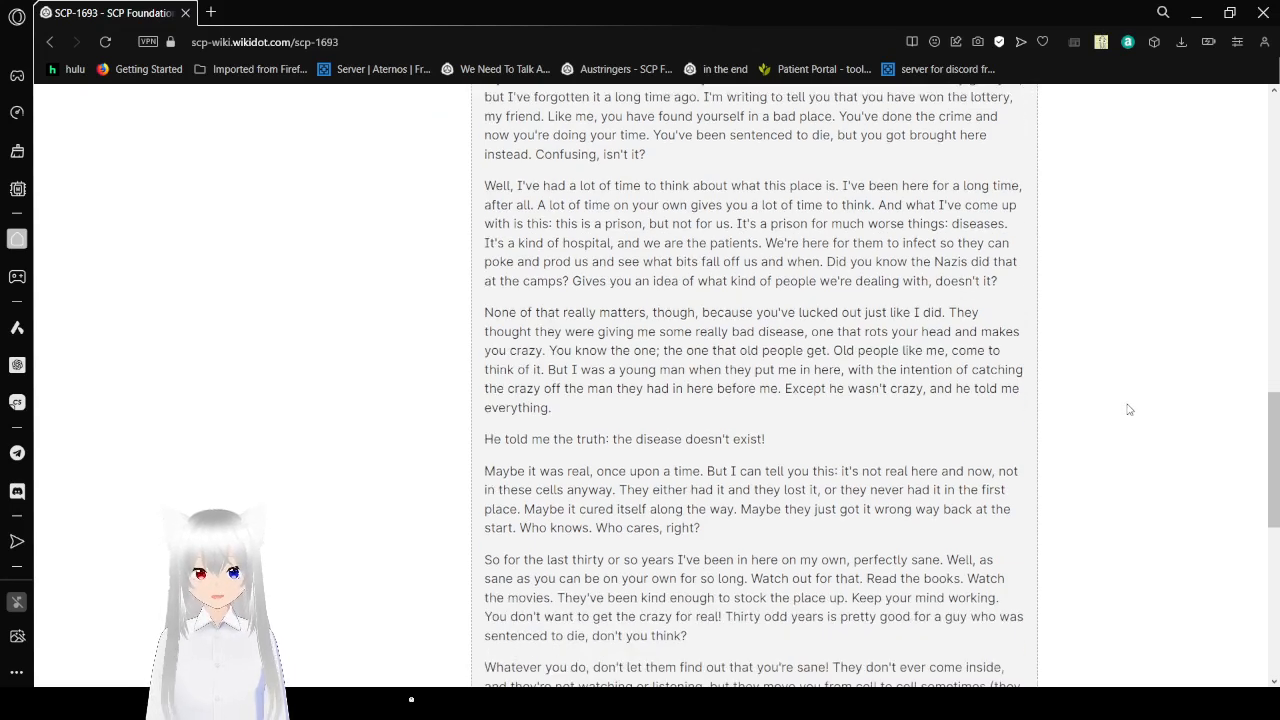
pyautogui.scroll(-3)
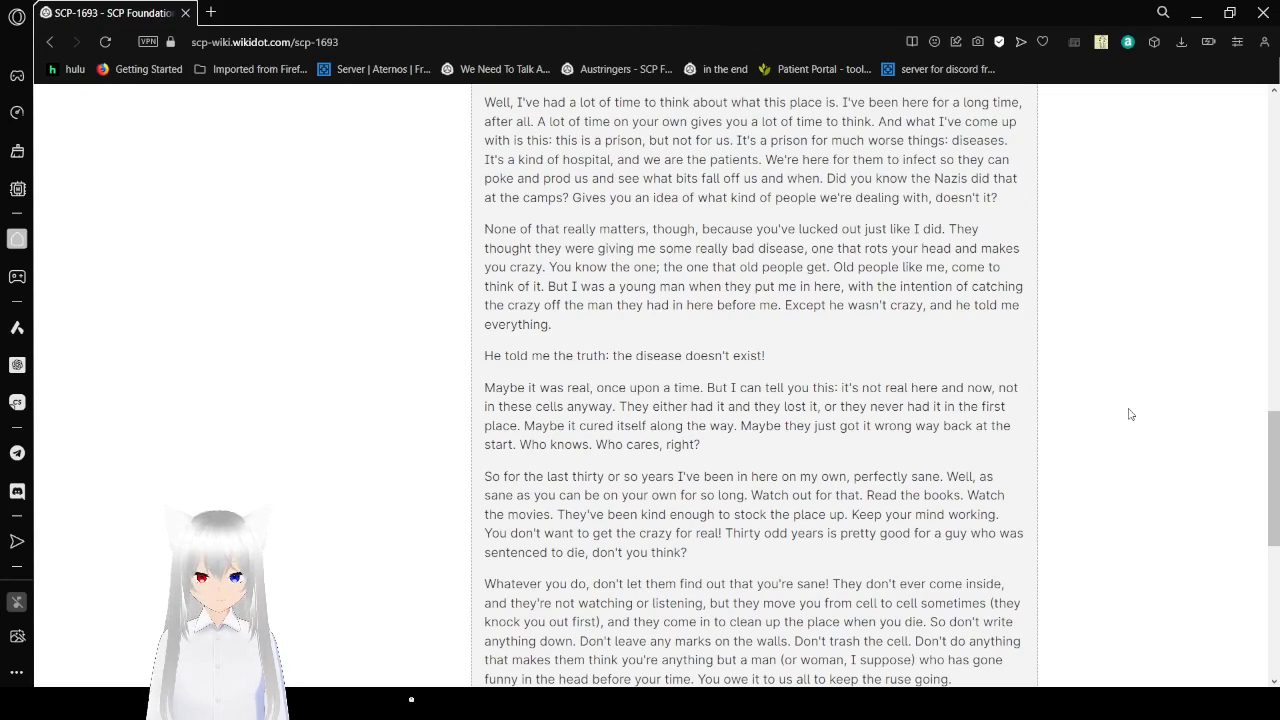
pyautogui.scroll(-3)
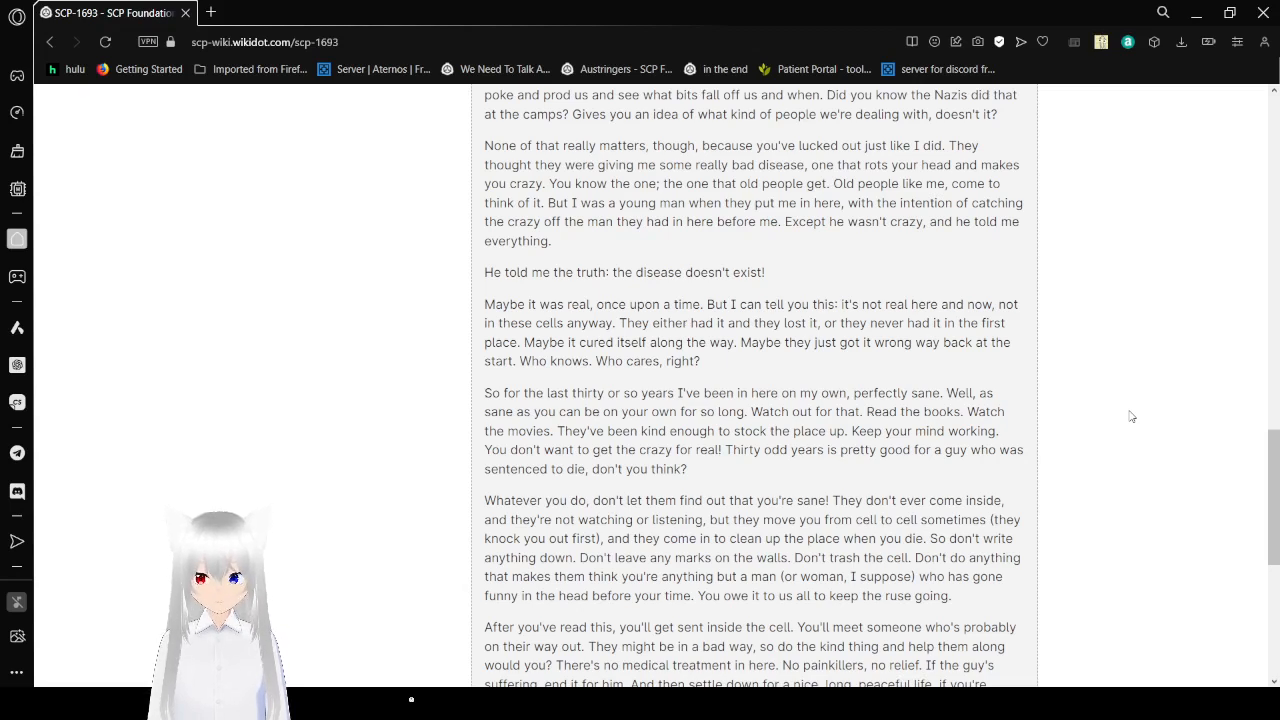
# Read to Jake Williamson's sign-off and continue down to the tags and page footer.
pyautogui.scroll(-3)
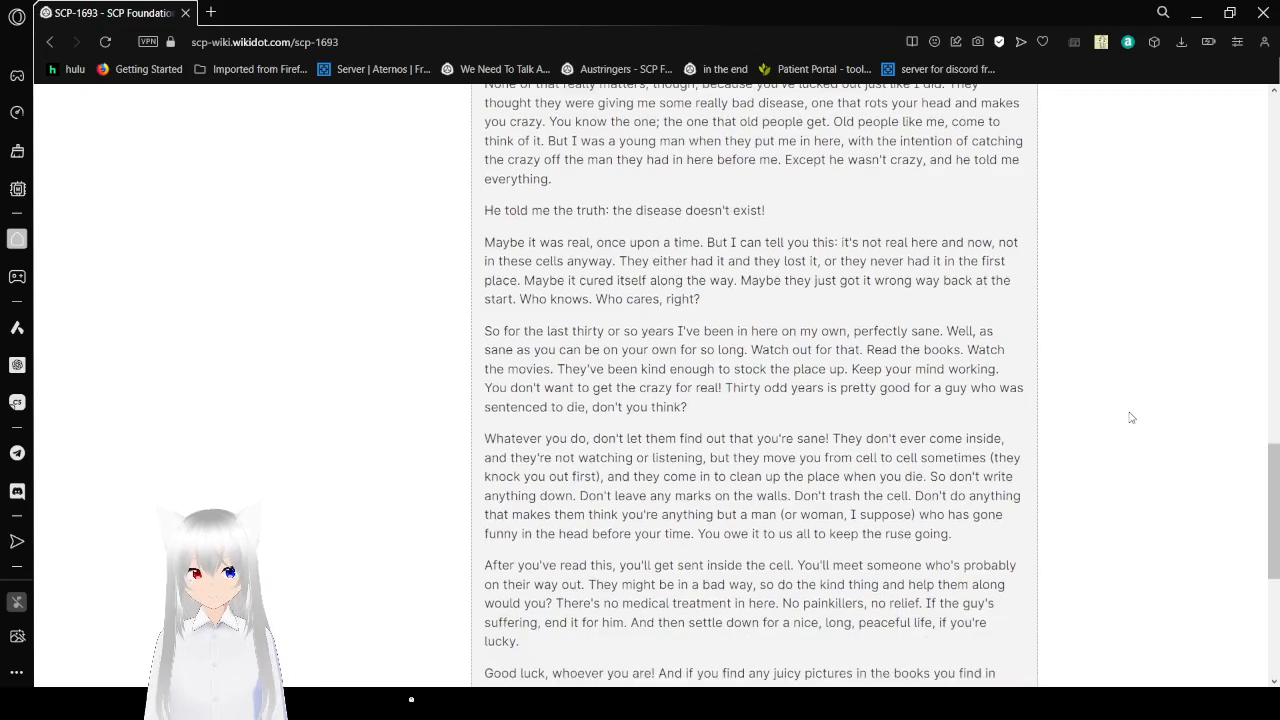
pyautogui.scroll(-3)
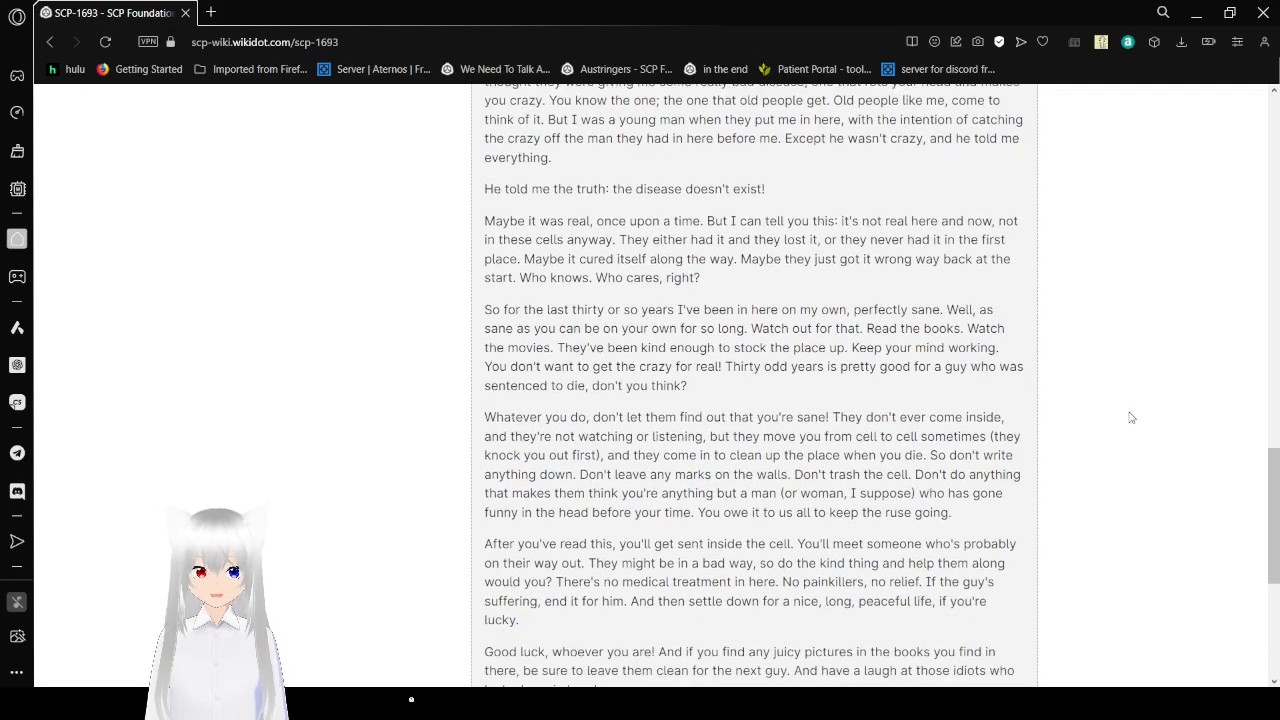
pyautogui.scroll(-3)
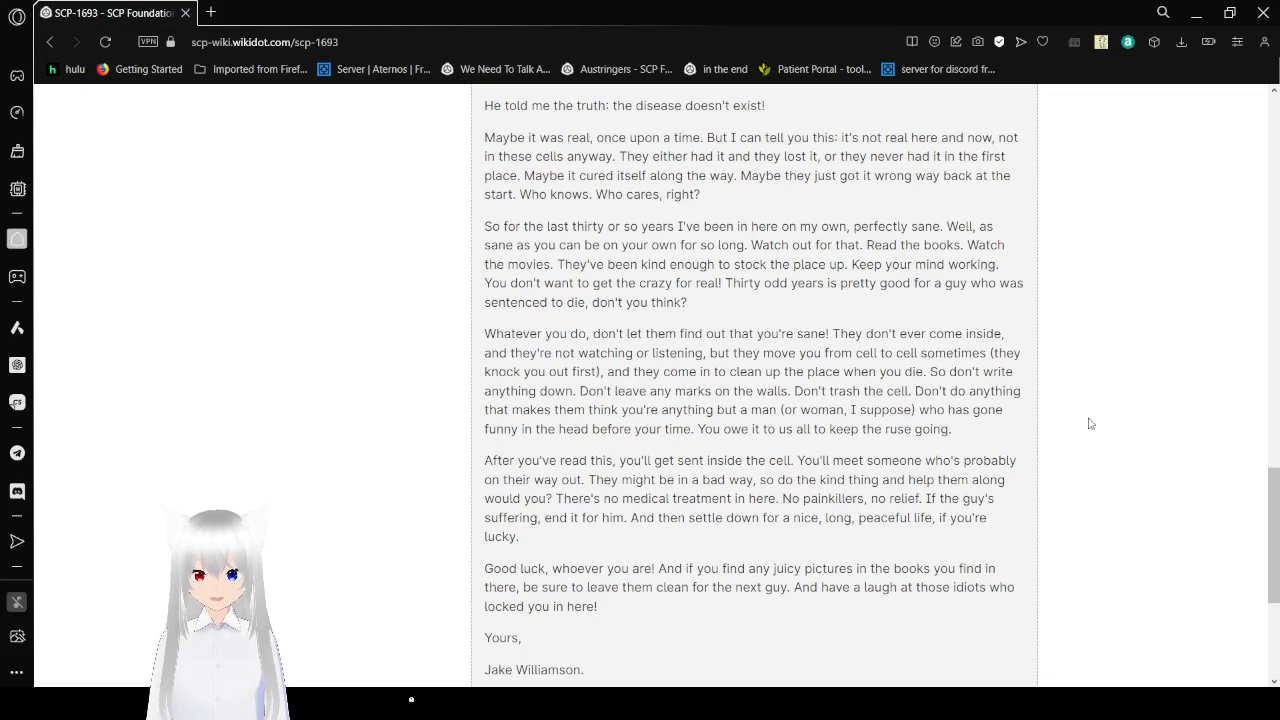
pyautogui.scroll(-3)
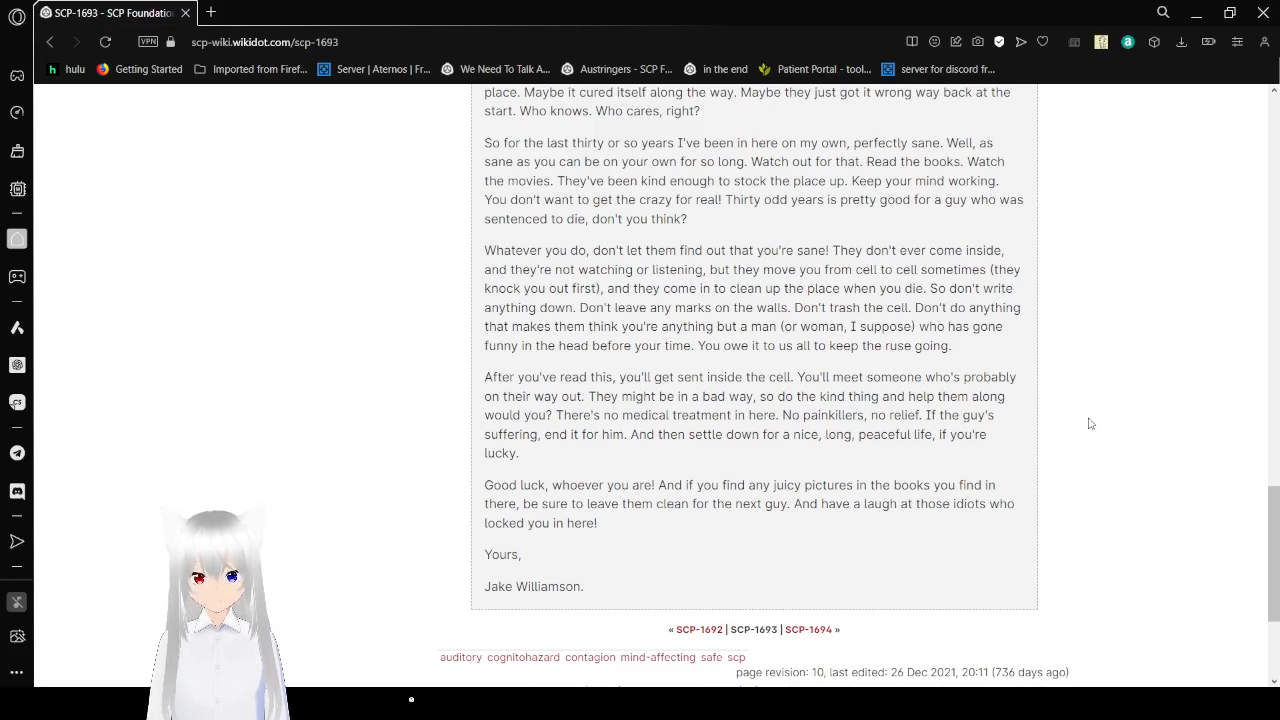
pyautogui.scroll(-3)
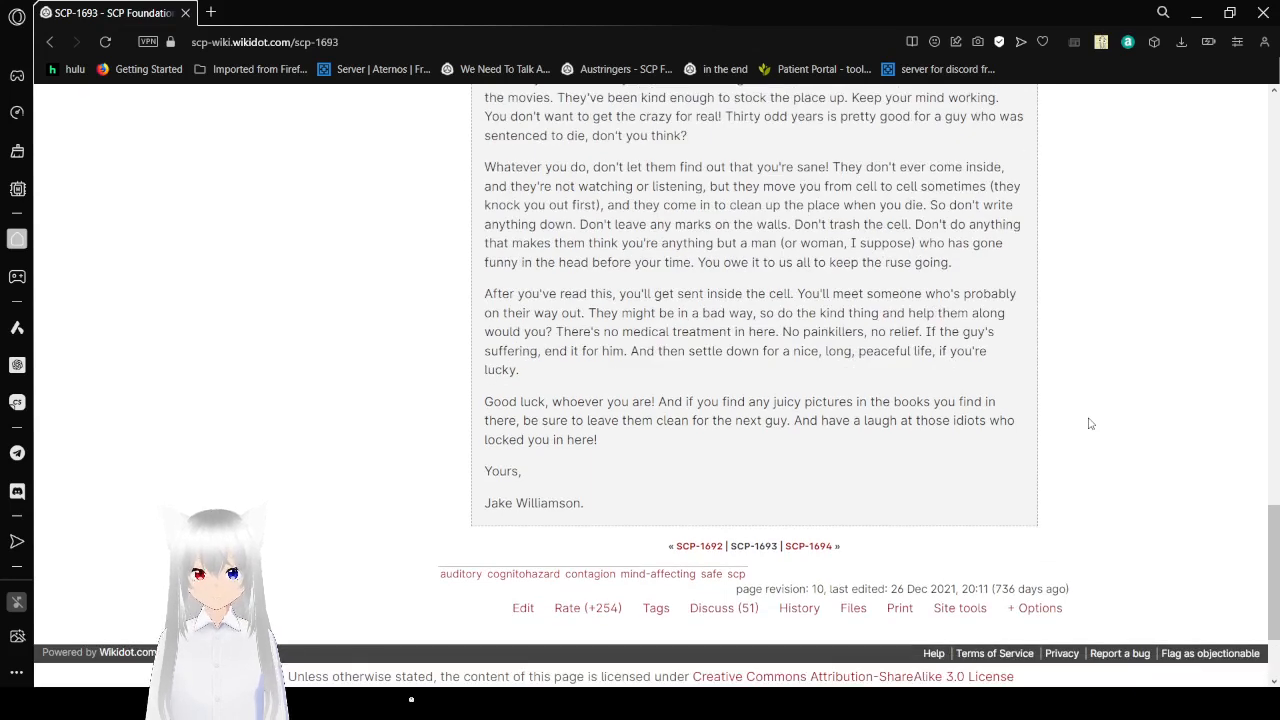